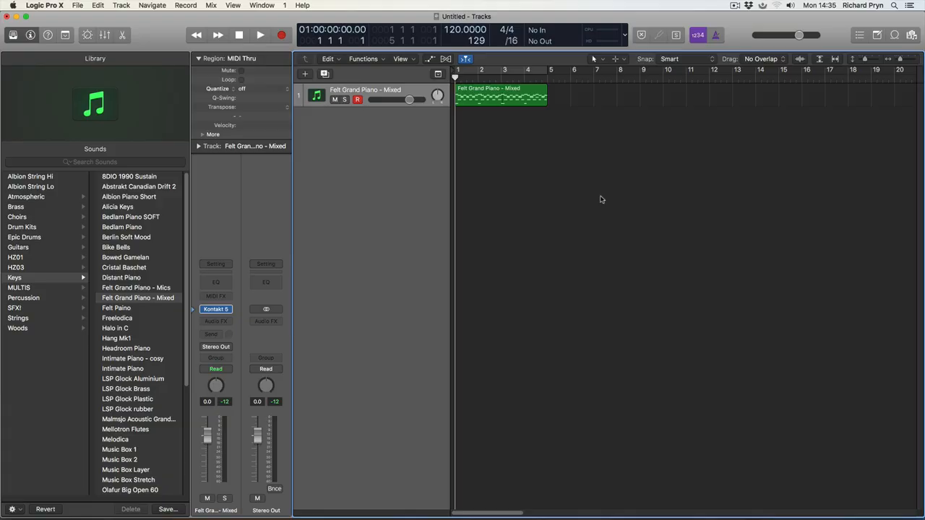
pyautogui.moveTo(596, 197)
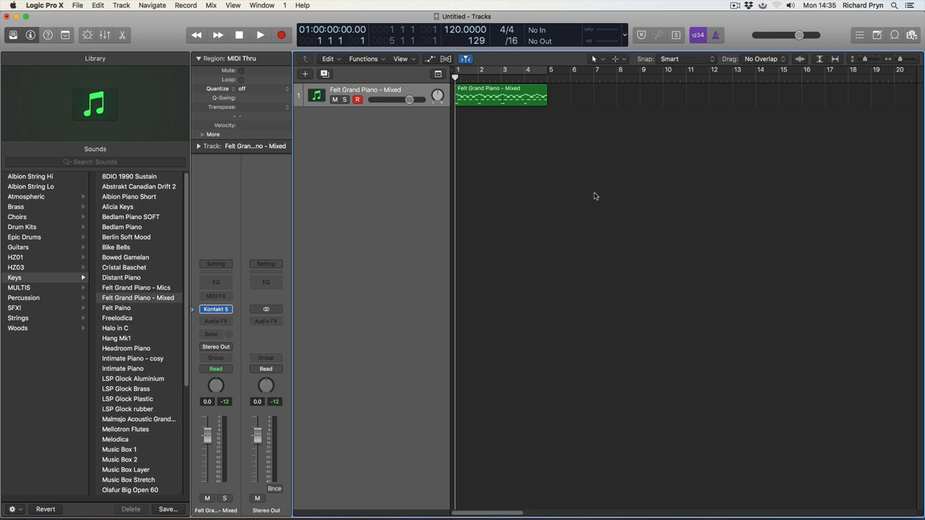
pyautogui.moveTo(593, 191)
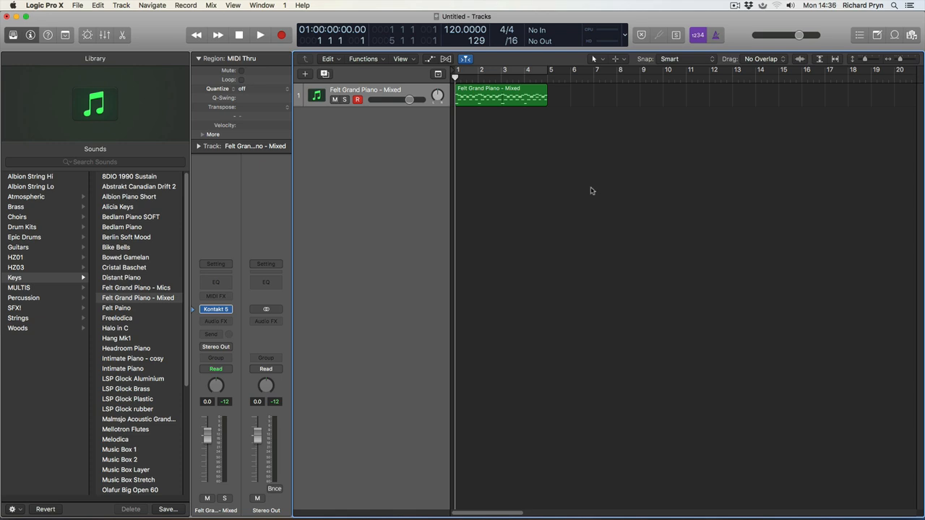
pyautogui.moveTo(581, 179)
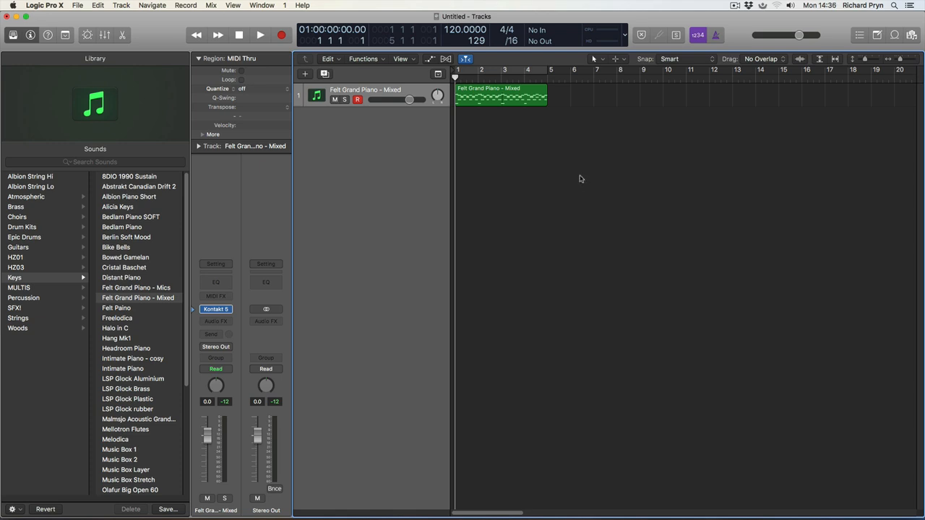
pyautogui.moveTo(508, 139)
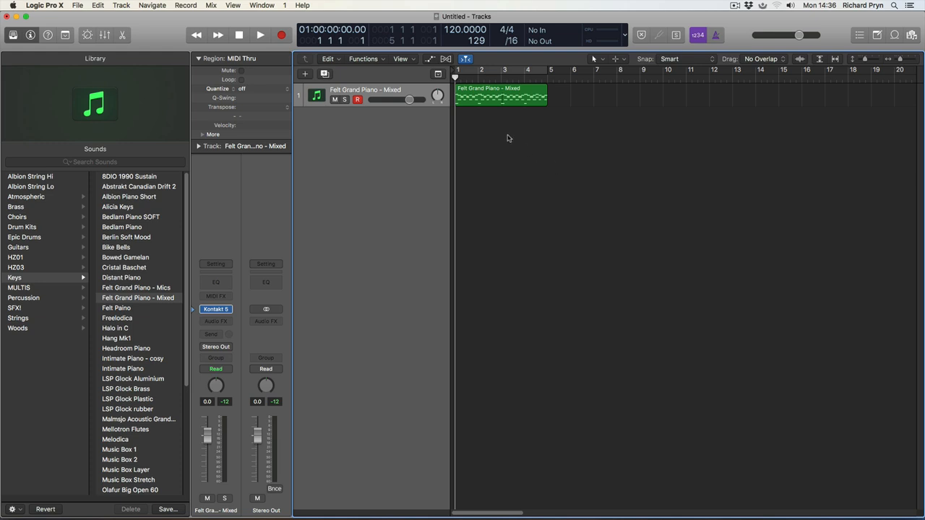
pyautogui.moveTo(855, 41)
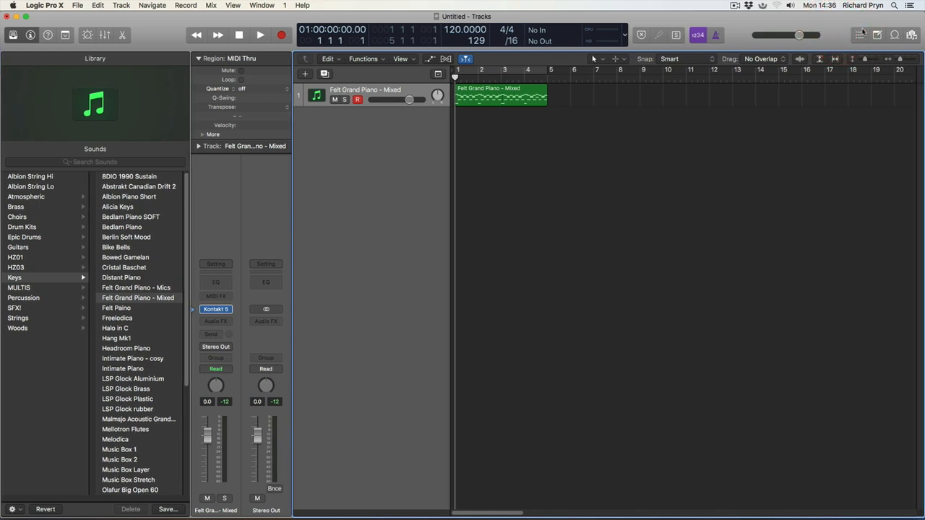
# Step: Change the project key signature from A minor to a new key in the Signature list
pyautogui.click(859, 35)
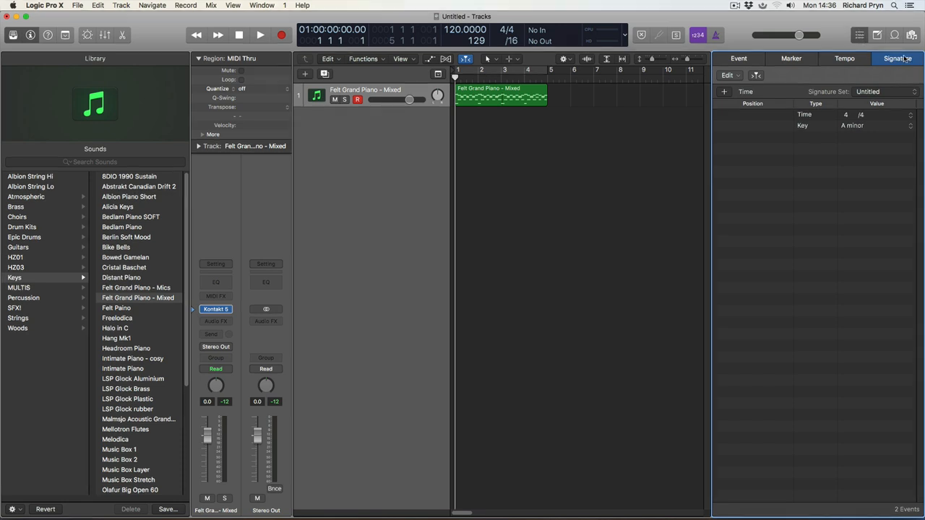
pyautogui.moveTo(823, 142)
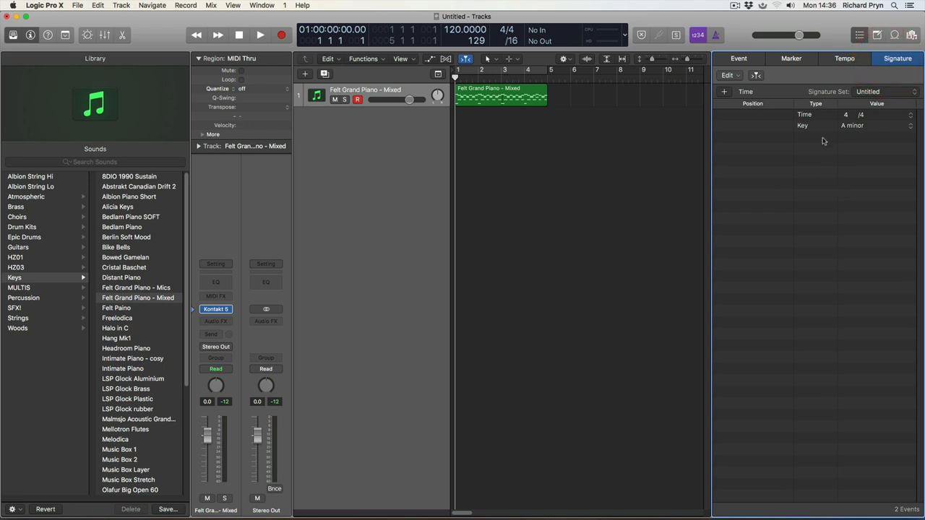
pyautogui.moveTo(804, 127)
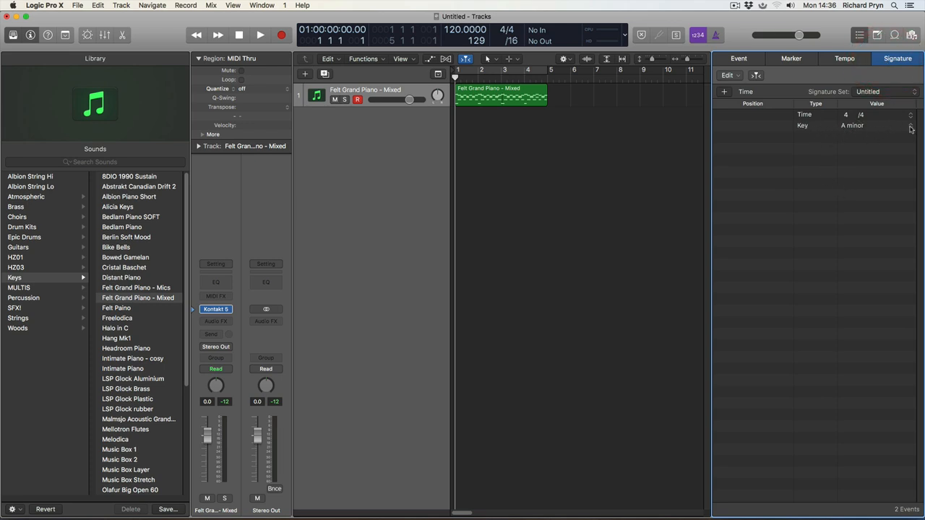
pyautogui.click(853, 125)
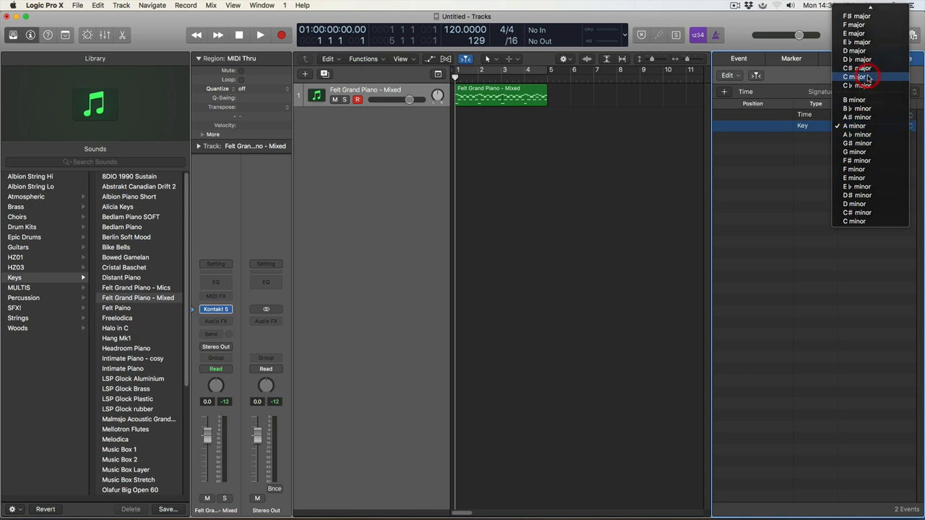
pyautogui.click(854, 77)
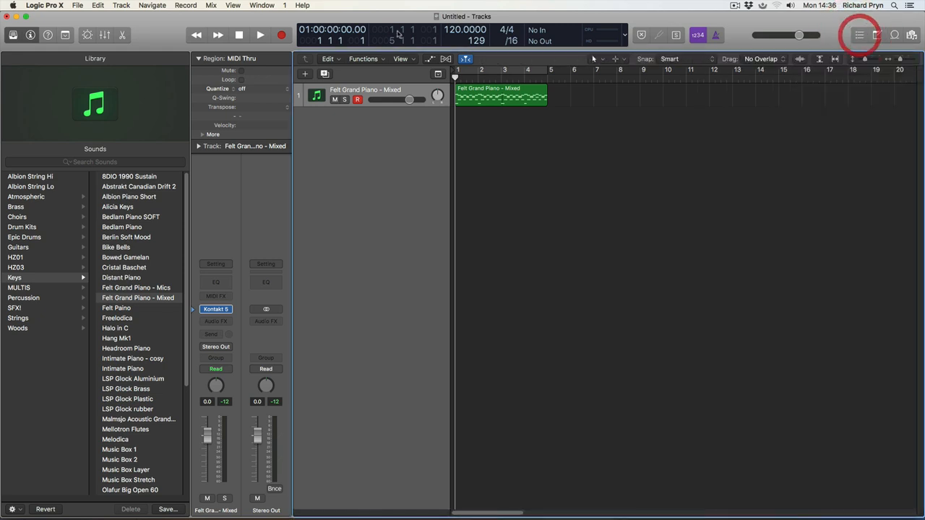
pyautogui.click(261, 6)
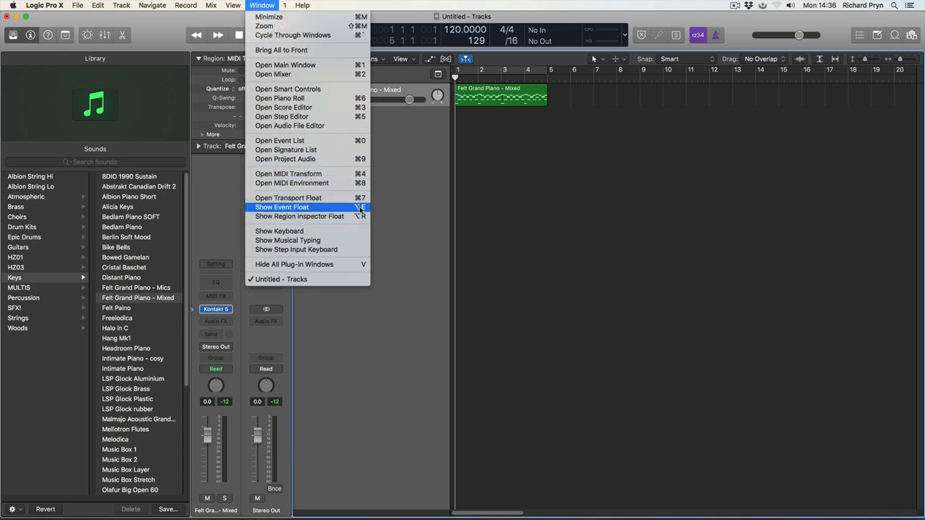
pyautogui.click(286, 149)
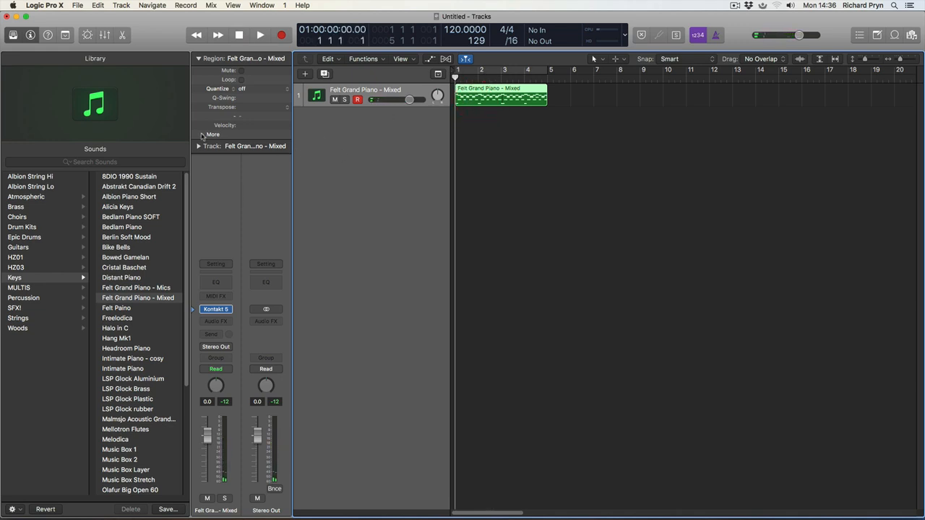
# Step: Show the Felt Grand Piano region in the Piano Roll and transpose it +2 semitones
pyautogui.doubleClick(500, 95)
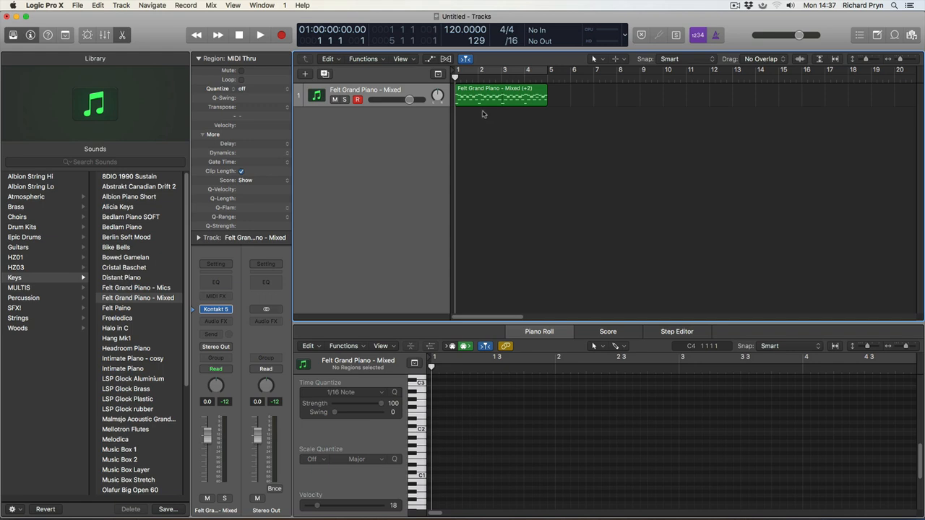
pyautogui.click(260, 34)
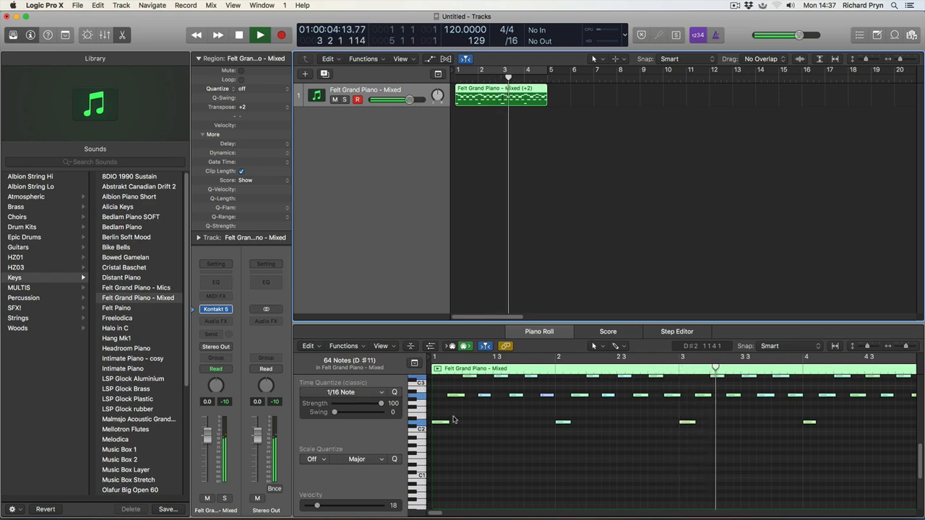
pyautogui.click(260, 35)
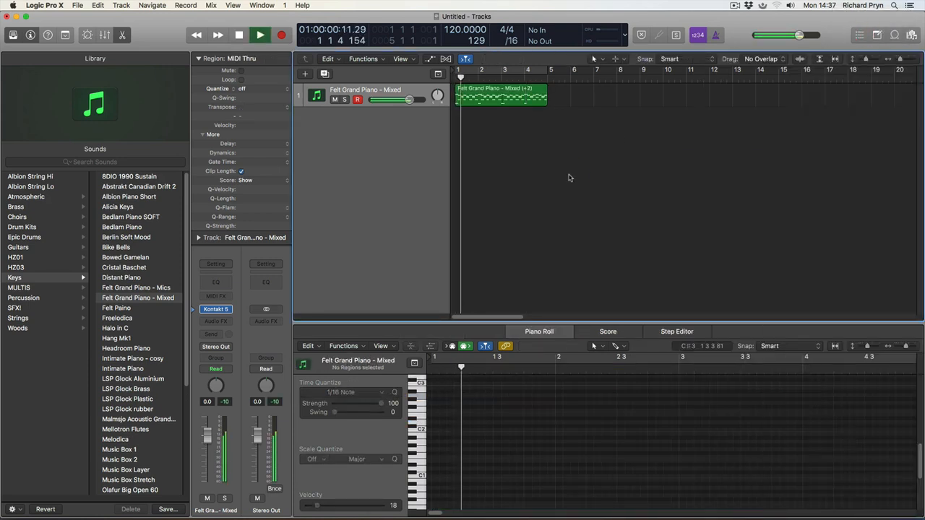
pyautogui.click(260, 34)
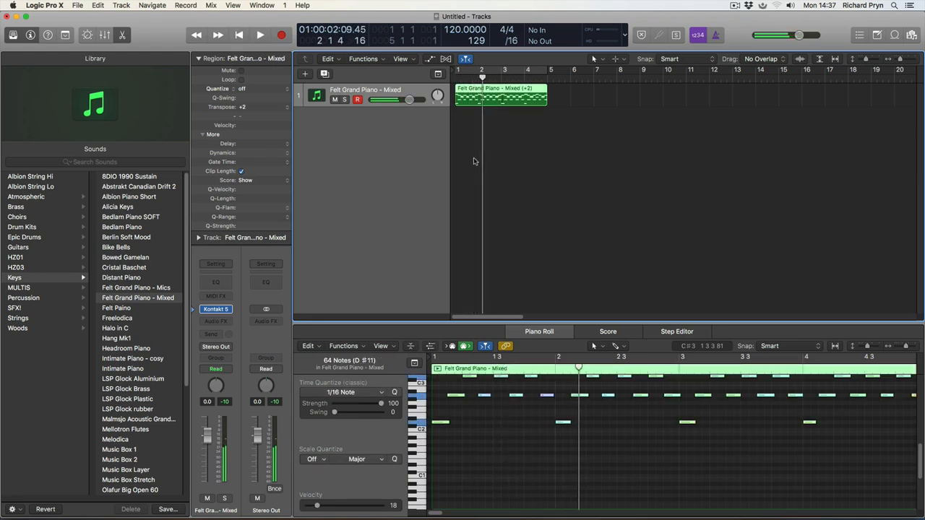